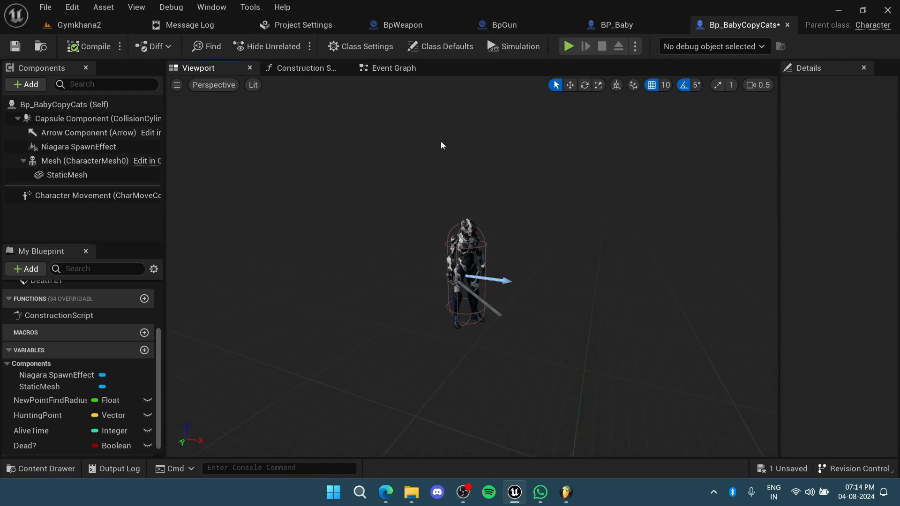
Show the event graph and check the Niagara SpawnEffect component's 'time' properties.
{"action": "left_click", "coordinate": [394, 68]}
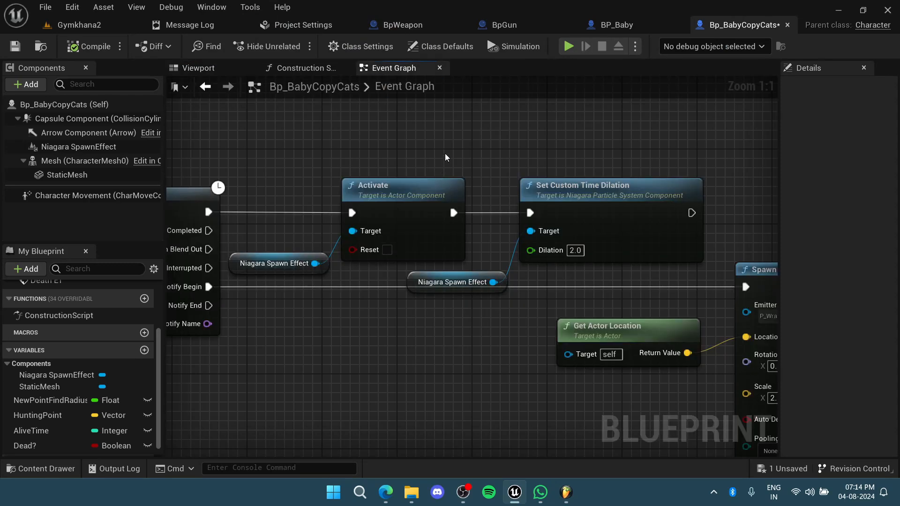
{"action": "mouse_move", "coordinate": [445, 151]}
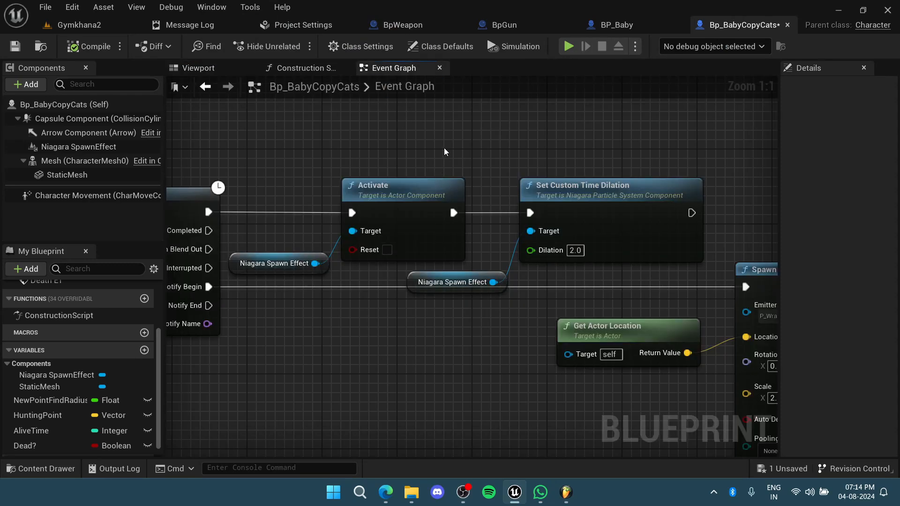
{"action": "left_click", "coordinate": [79, 147]}
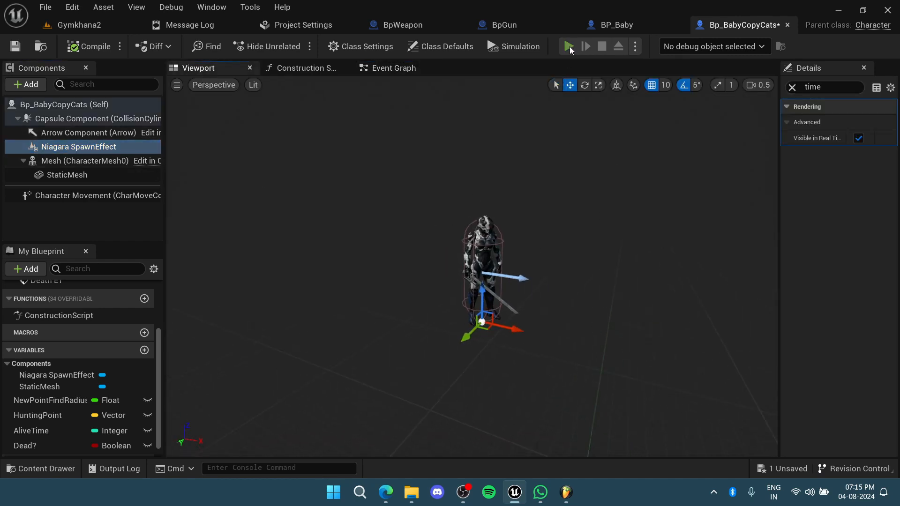
{"action": "left_click", "coordinate": [569, 47]}
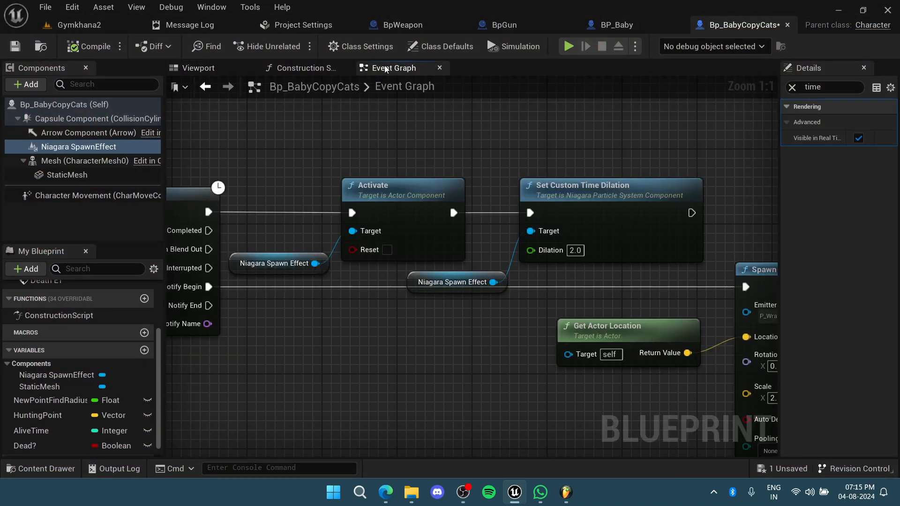
{"action": "left_click", "coordinate": [79, 146]}
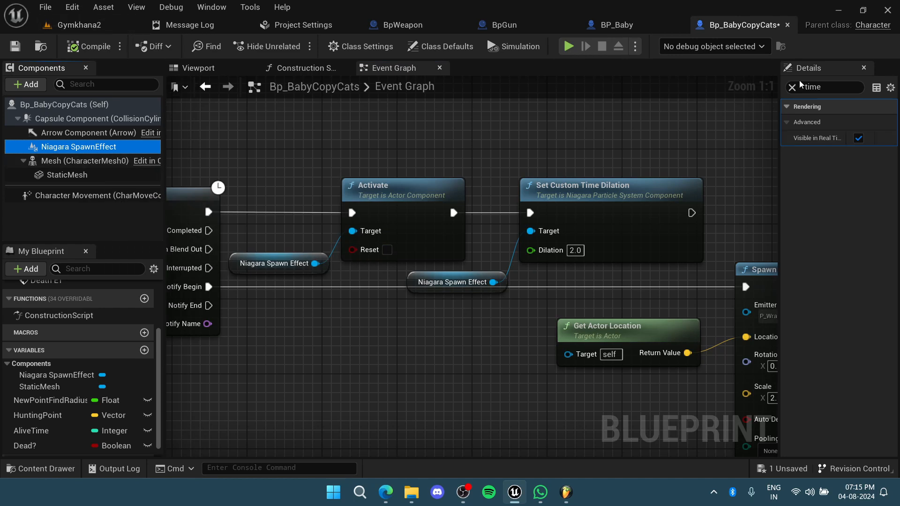
{"action": "left_click", "coordinate": [78, 147]}
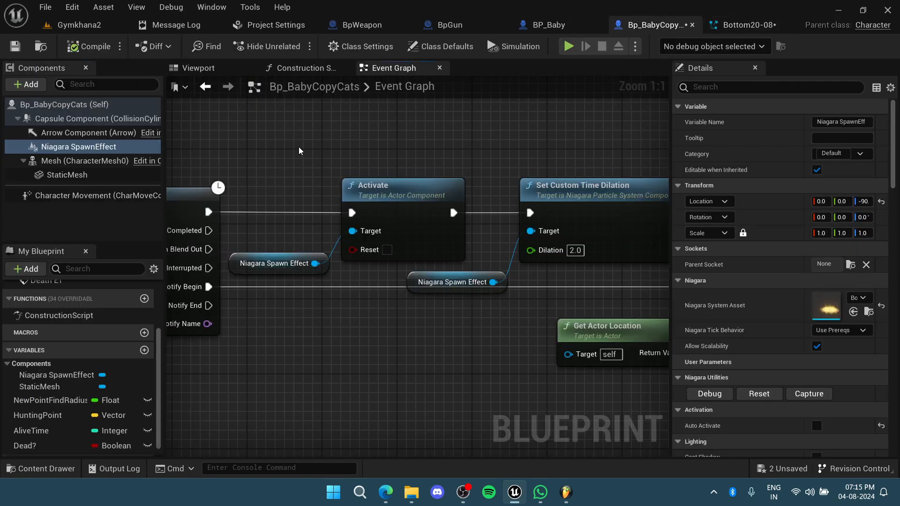
Open the attacks_combo3 montage from the Content Browser and scrub its attack to the end.
{"action": "left_click", "coordinate": [79, 25]}
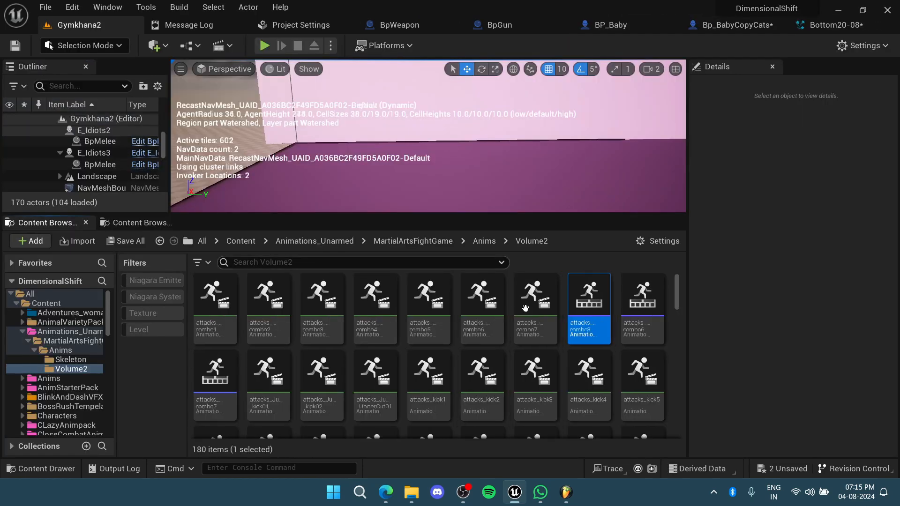
{"action": "double_click", "coordinate": [589, 295]}
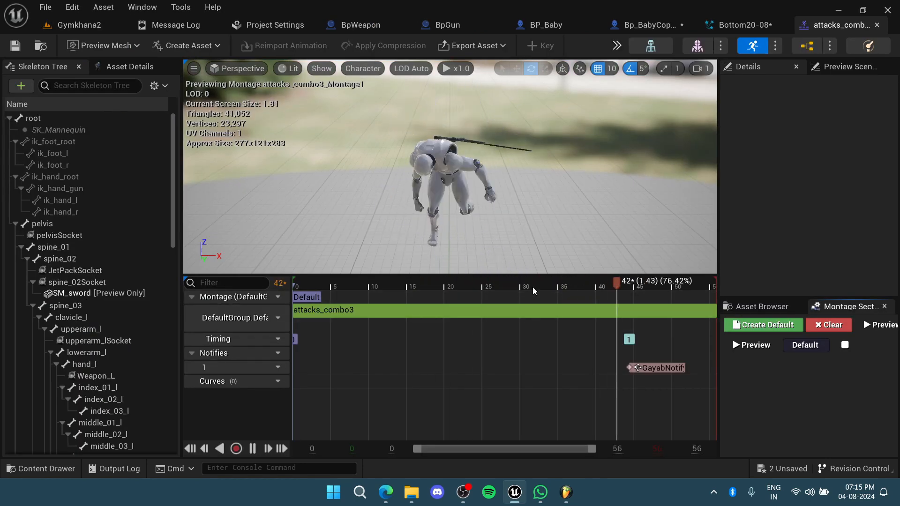
{"action": "left_click_drag", "start_coordinate": [619, 281], "coordinate": [706, 281]}
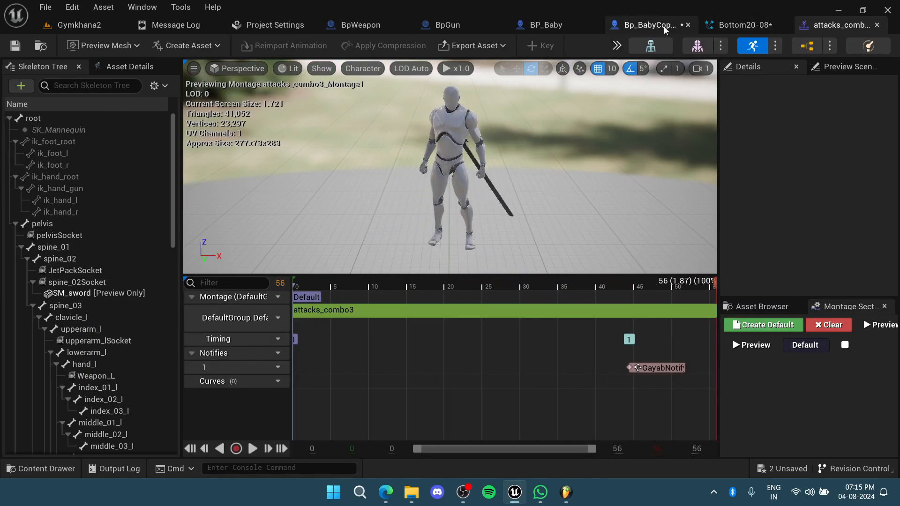
Add a Set Custom Time Dilation node for the spawn effect reference by searching 'time'.
{"action": "left_click", "coordinate": [651, 25]}
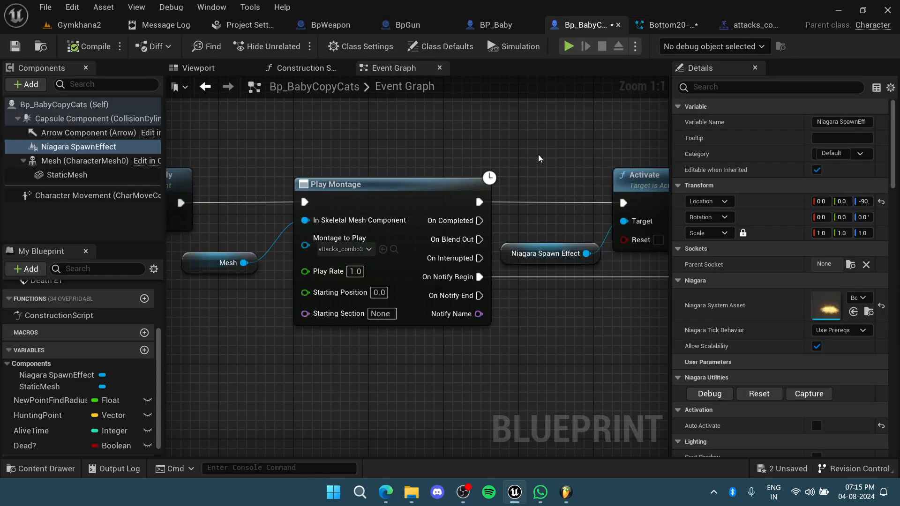
{"action": "scroll", "scroll_direction": "down", "scroll_amount": 3}
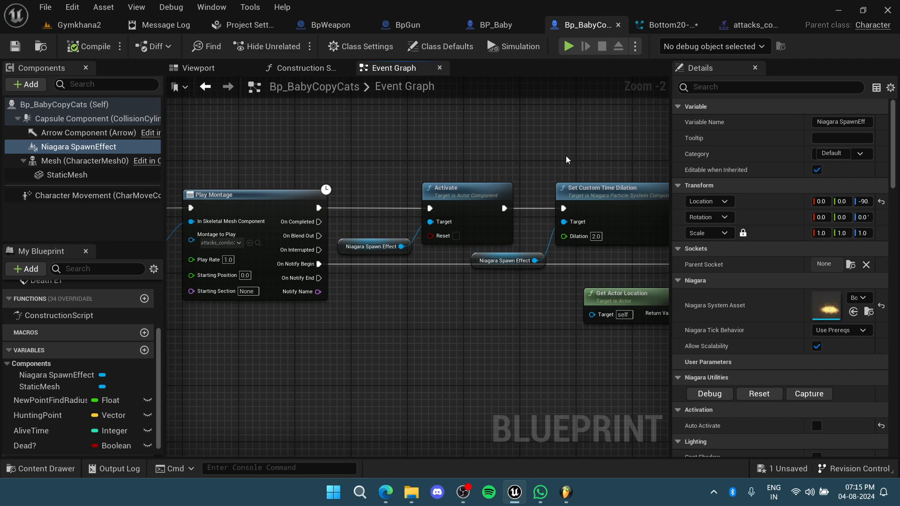
{"action": "left_click", "coordinate": [669, 25]}
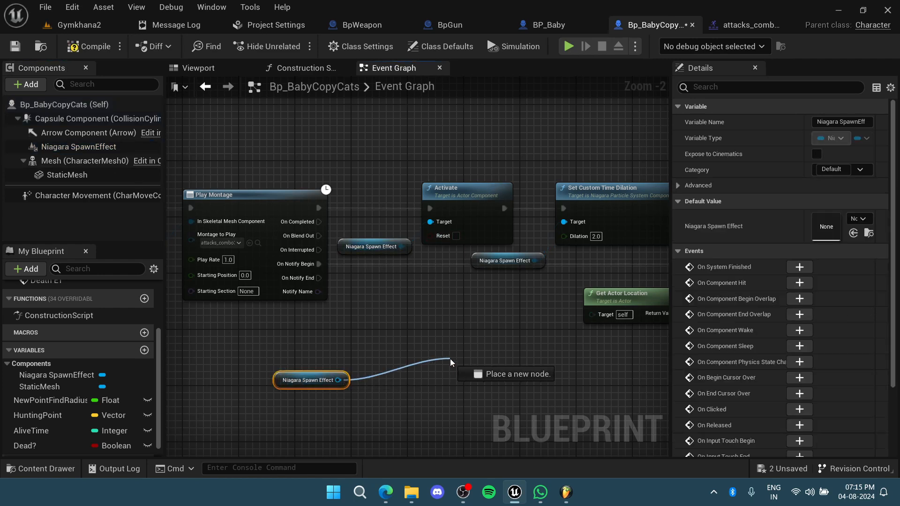
{"action": "left_click", "coordinate": [450, 363]}
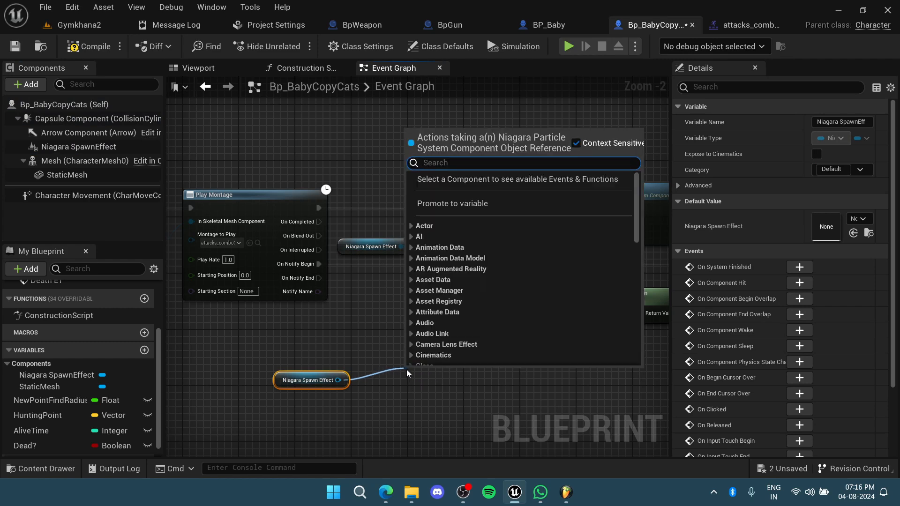
{"action": "type", "text": "time di"}
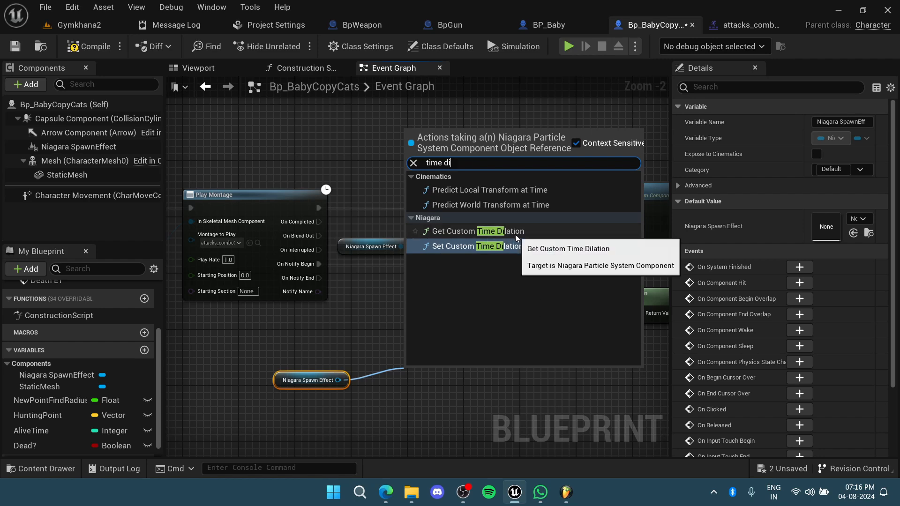
{"action": "mouse_move", "coordinate": [511, 250]}
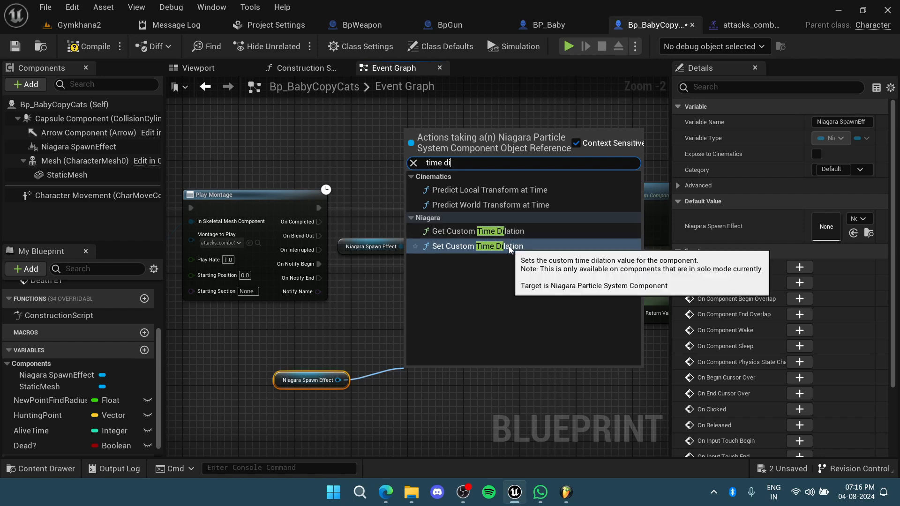
{"action": "left_click", "coordinate": [478, 246]}
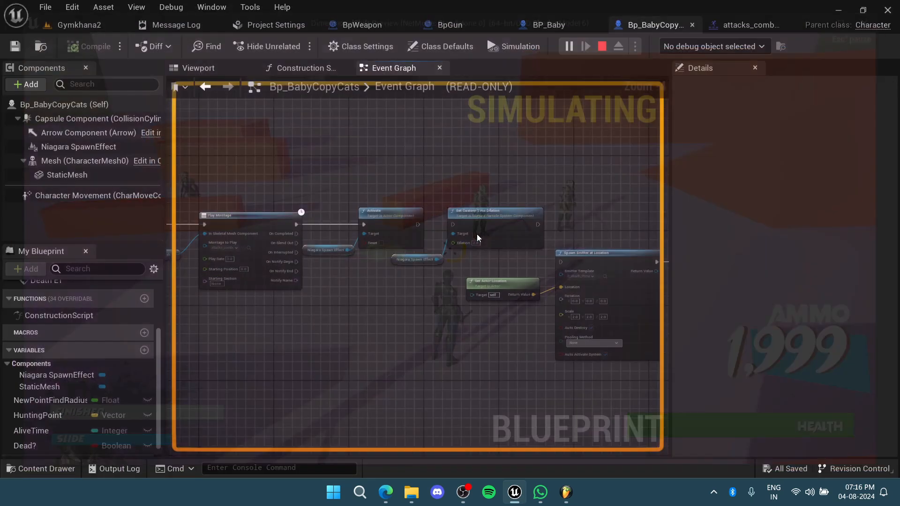
{"action": "mouse_move", "coordinate": [365, 243]}
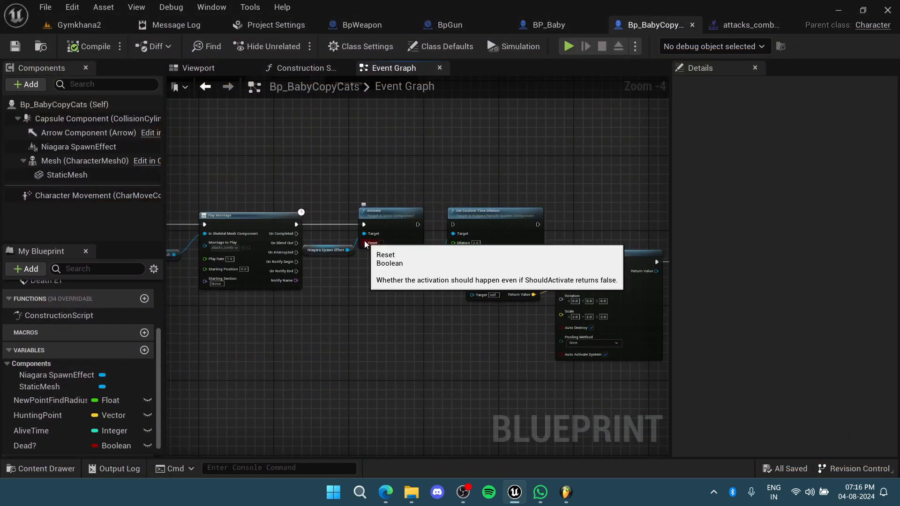
Zoom the event graph back in around the Set Custom Time Dilation node.
{"action": "scroll", "scroll_direction": "up", "scroll_amount": 3}
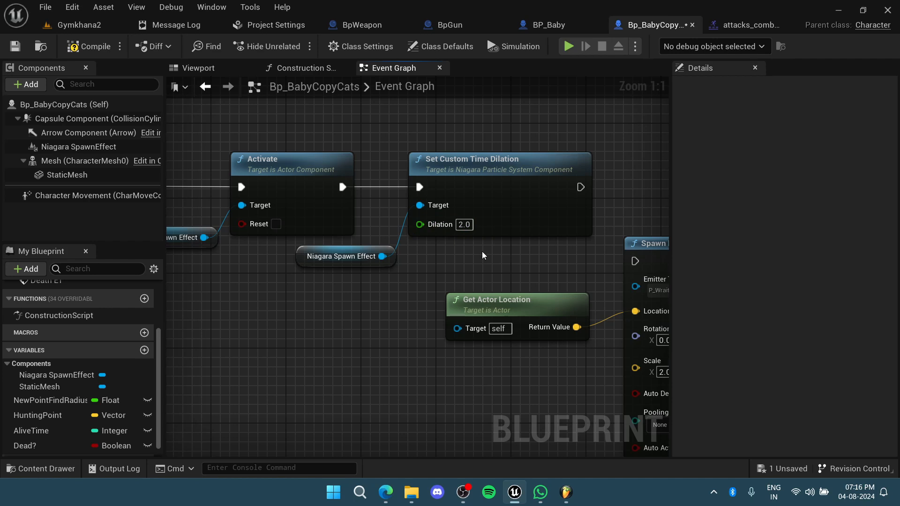
{"action": "mouse_move", "coordinate": [396, 120]}
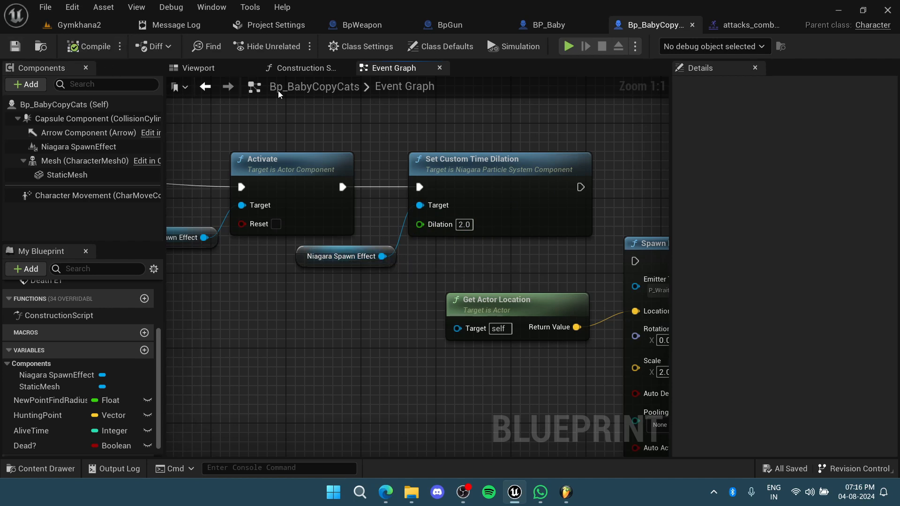
{"action": "scroll", "scroll_direction": "down", "scroll_amount": 3}
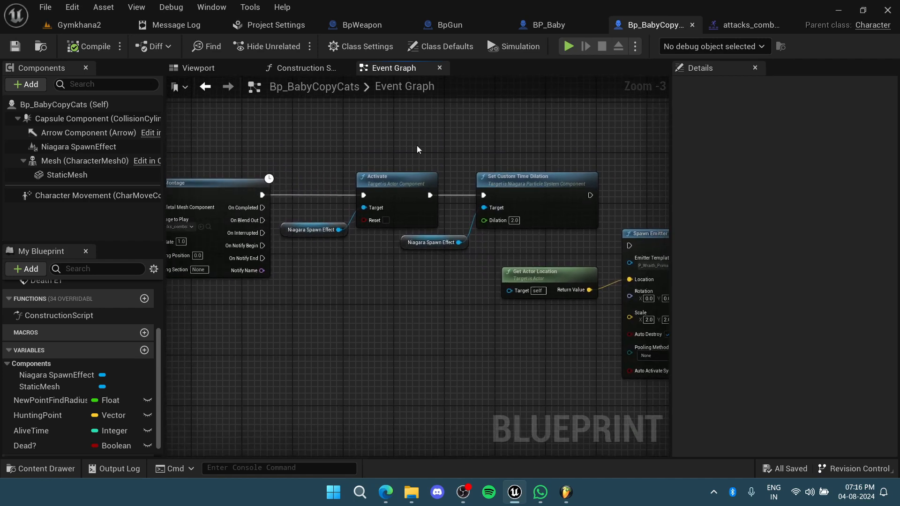
{"action": "mouse_move", "coordinate": [569, 46]}
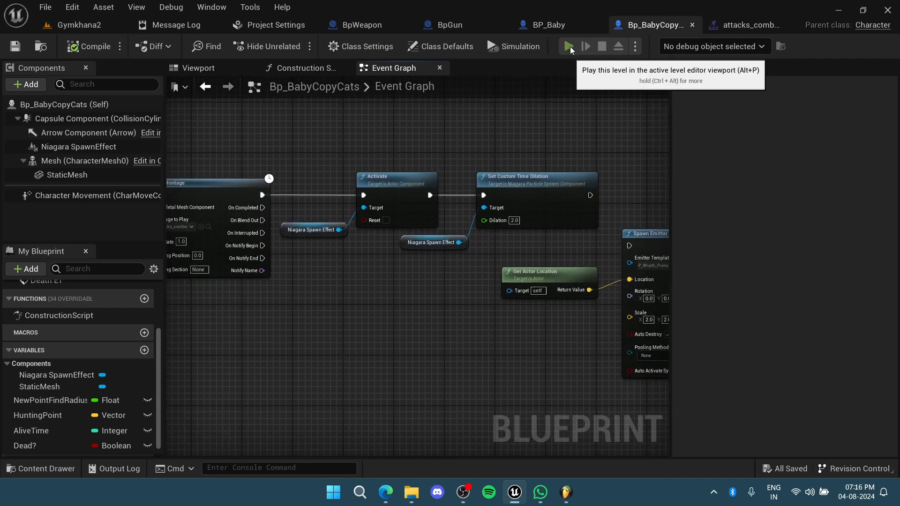
{"action": "left_click", "coordinate": [568, 46]}
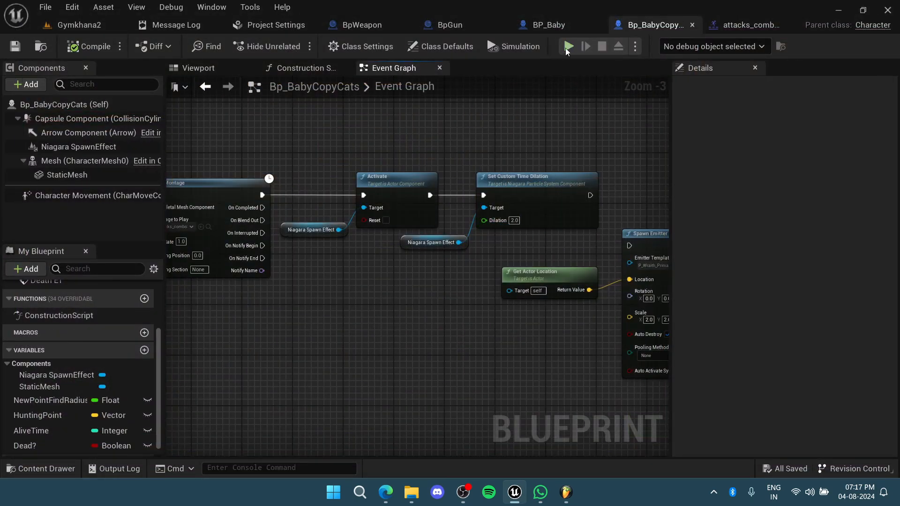
{"action": "left_click", "coordinate": [567, 47]}
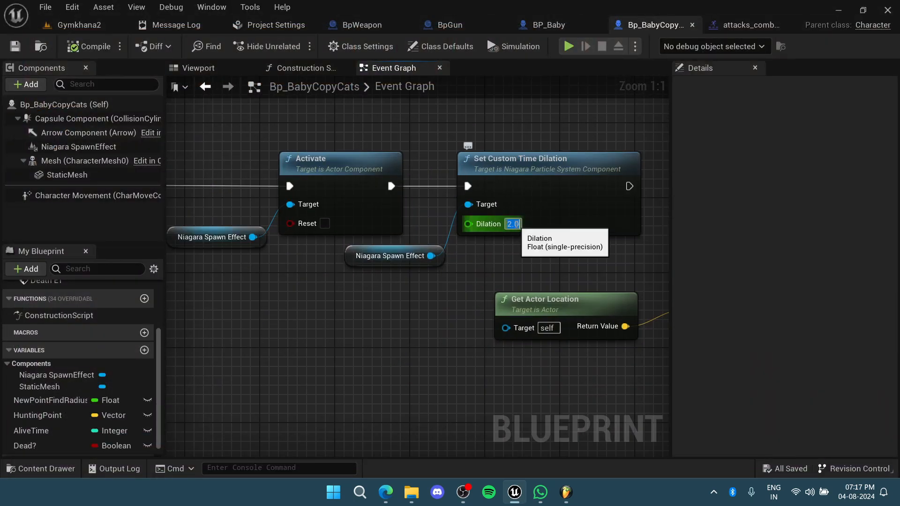
Set Dilation to 2.5, view the Bottom20-08 system, and return to BabyCopyCats.
{"action": "type", "text": "2.5"}
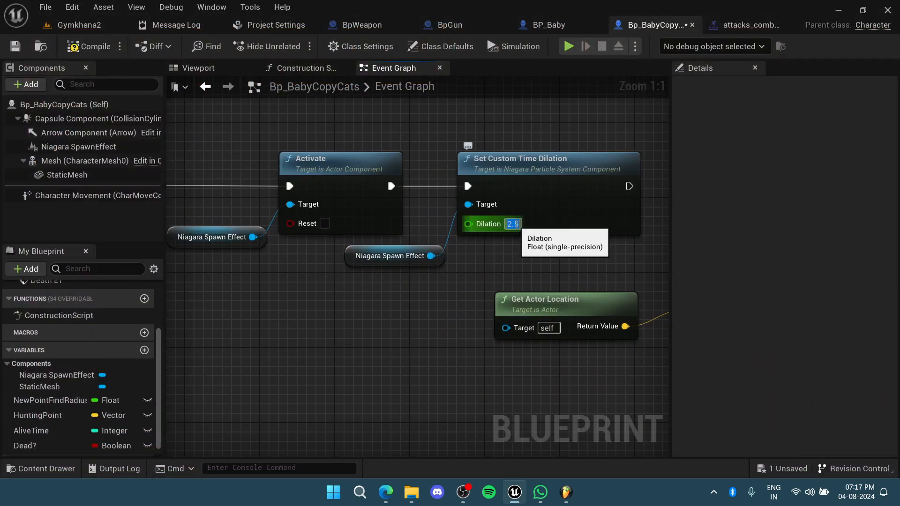
{"action": "left_click", "coordinate": [568, 47]}
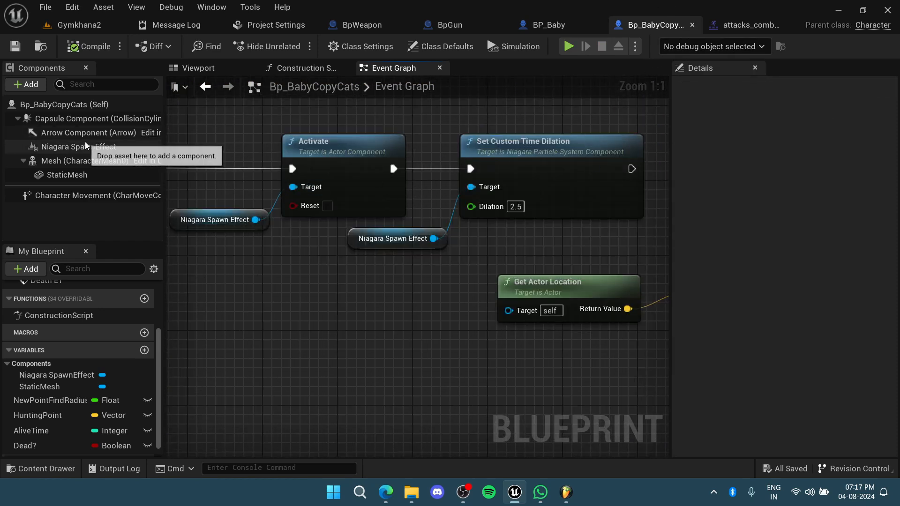
{"action": "left_click", "coordinate": [71, 146]}
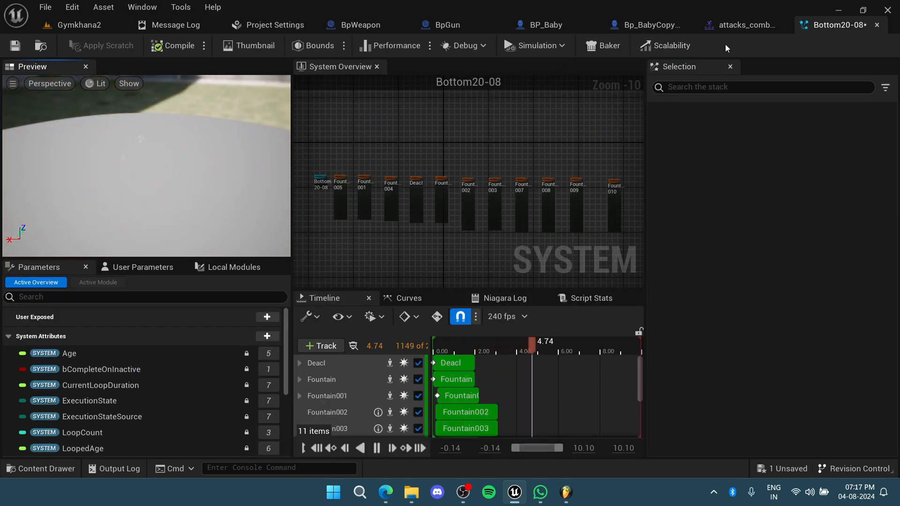
{"action": "left_click", "coordinate": [747, 25]}
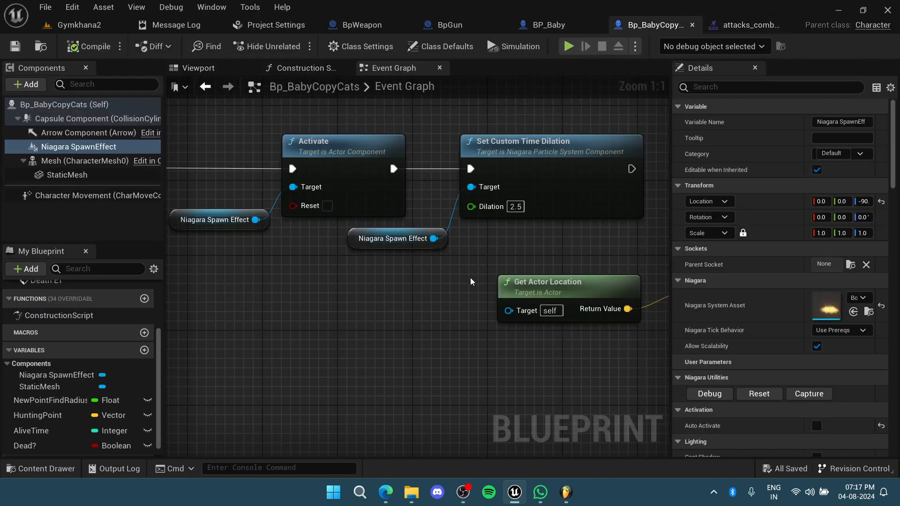
Launch a standalone Play test of the DimensionalShift level to see the faster effect.
{"action": "scroll", "scroll_direction": "down", "scroll_amount": 3}
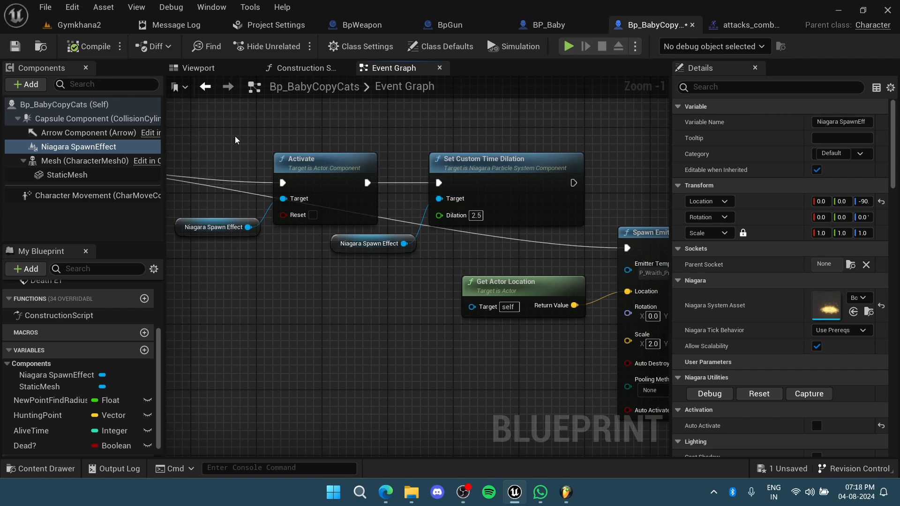
{"action": "mouse_move", "coordinate": [245, 128]}
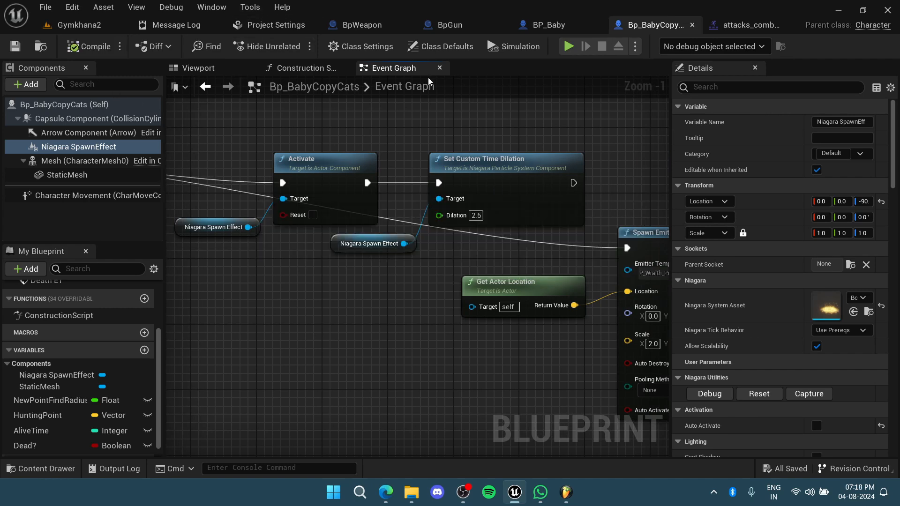
{"action": "scroll", "scroll_direction": "down", "scroll_amount": 3}
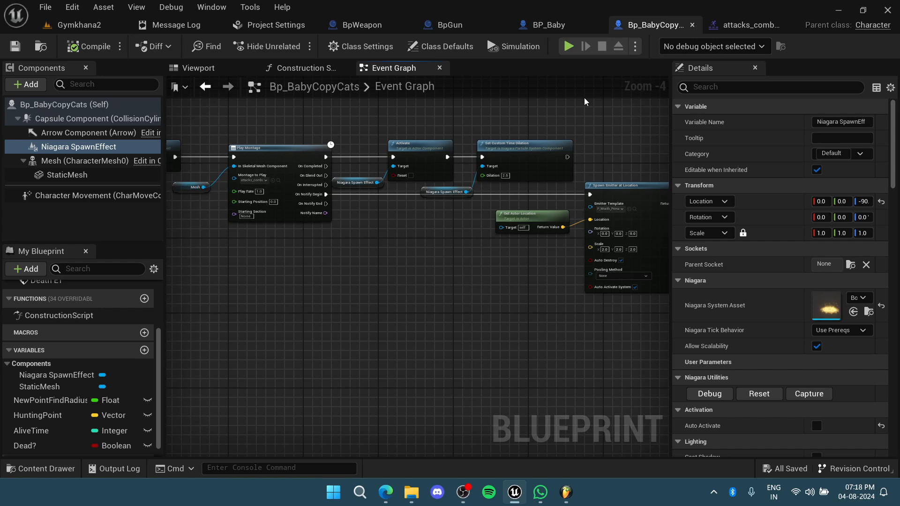
{"action": "left_click", "coordinate": [569, 46]}
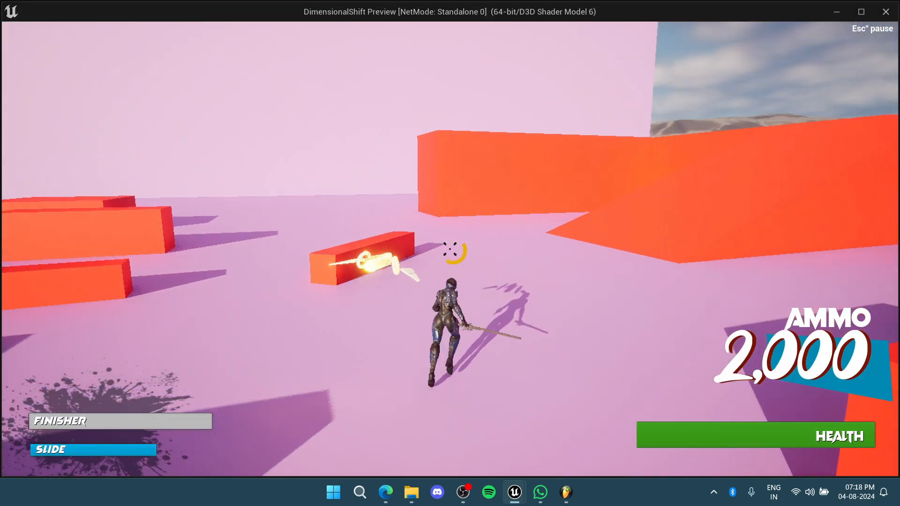